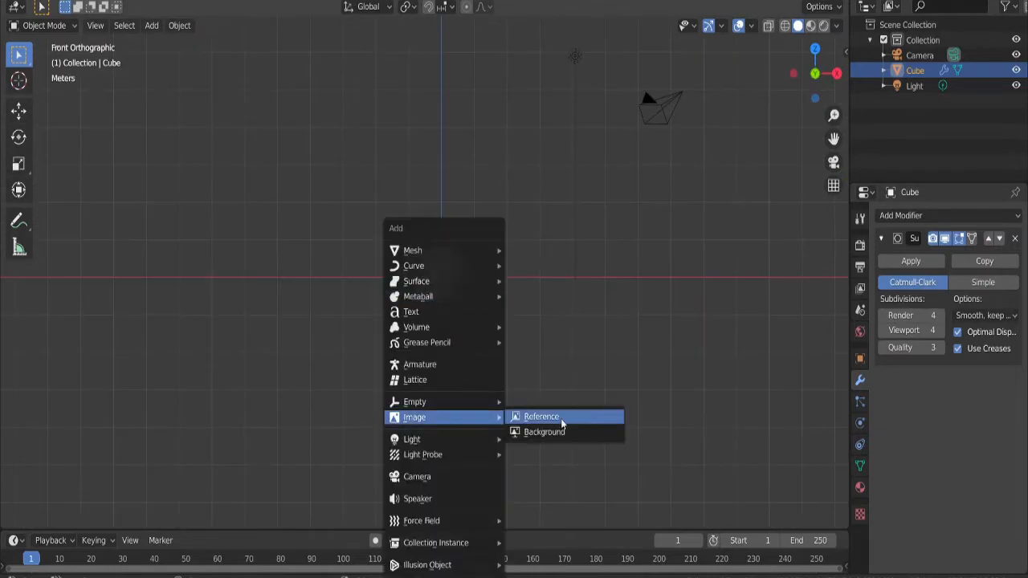
- Load the BB-8 blueprint as a reference image in front orthographic view
{"action": "left_click", "coordinate": [540, 416]}
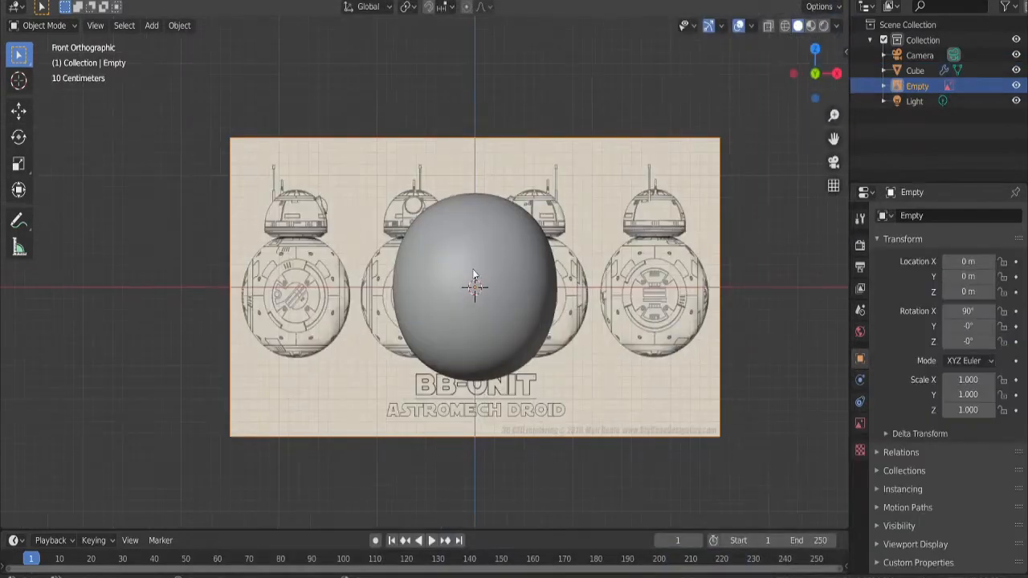
{"action": "left_click", "coordinate": [916, 70]}
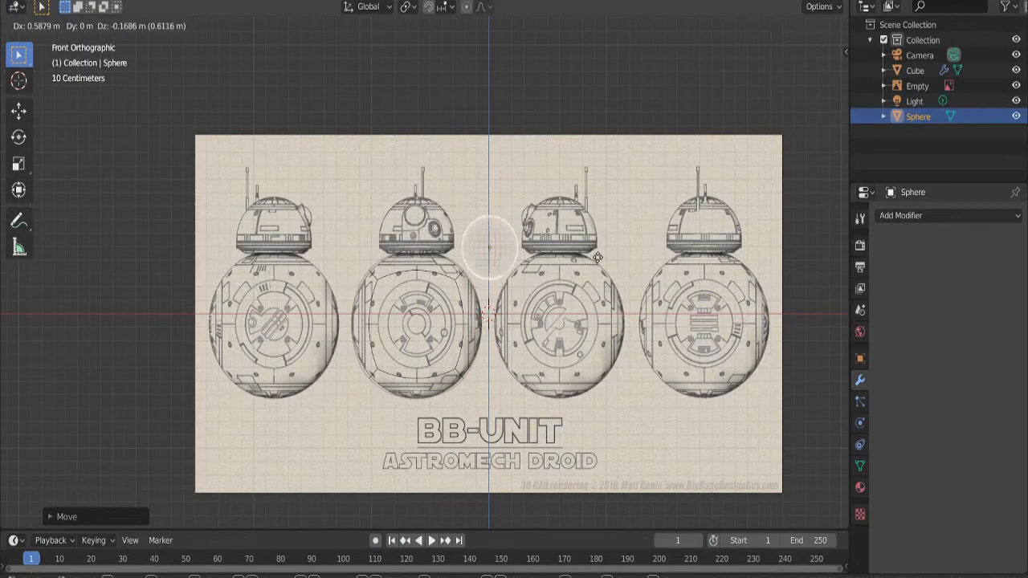
- In Edit Mode, delete the sphere's lower vertices to leave a dome head
{"action": "key", "text": "Tab"}
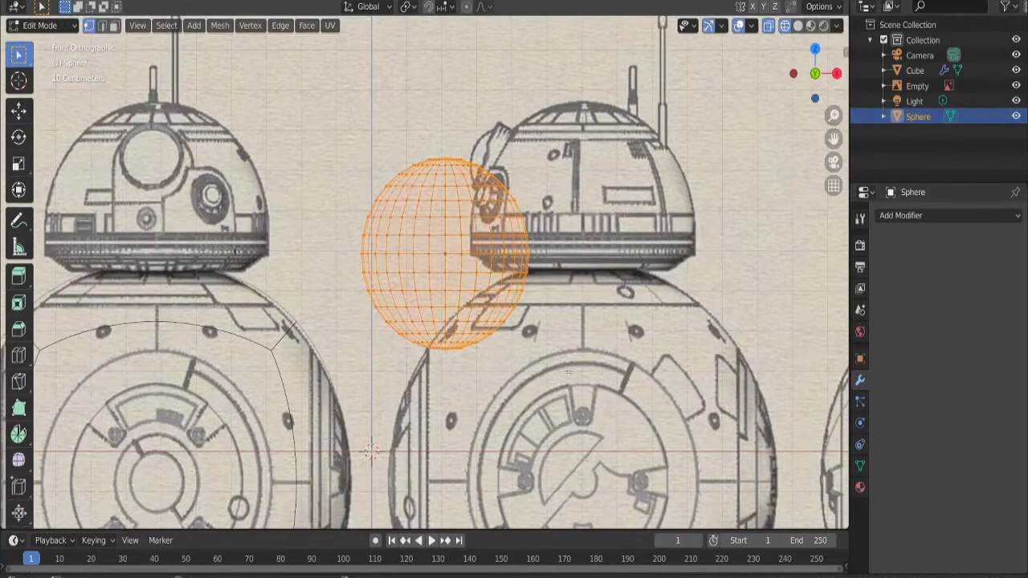
{"action": "key", "text": "x"}
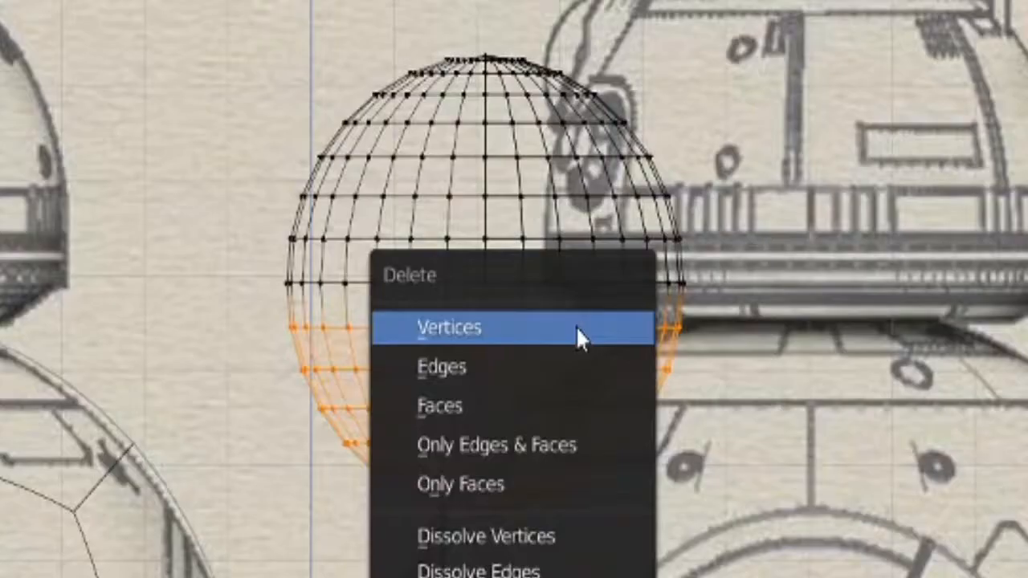
{"action": "left_click", "coordinate": [449, 328]}
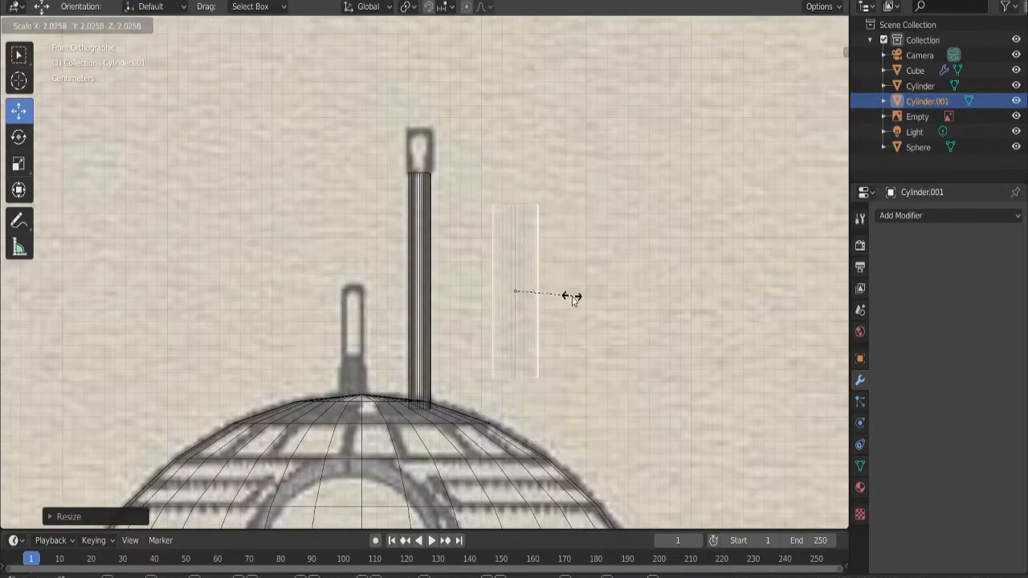
- Duplicate and resize the antenna cylinder for the short antenna, then rotate the reference empty
{"action": "key", "text": "shift+d"}
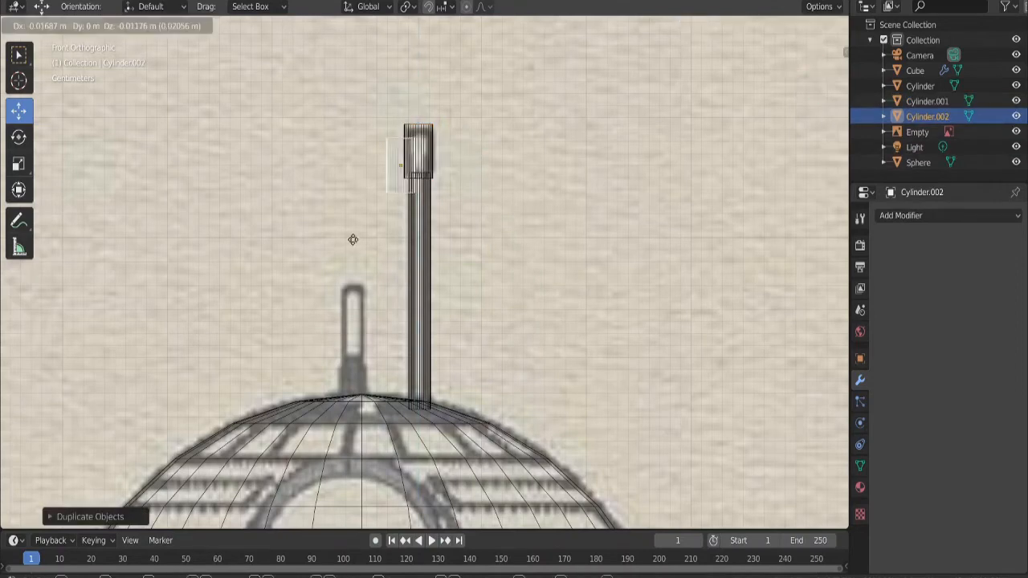
{"action": "left_click", "coordinate": [286, 411]}
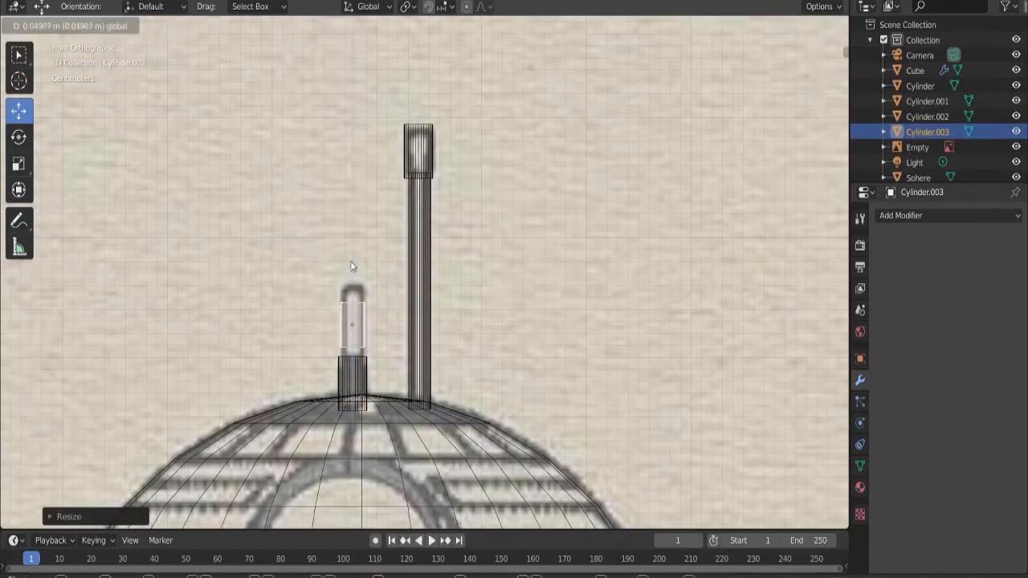
{"action": "left_click", "coordinate": [918, 147]}
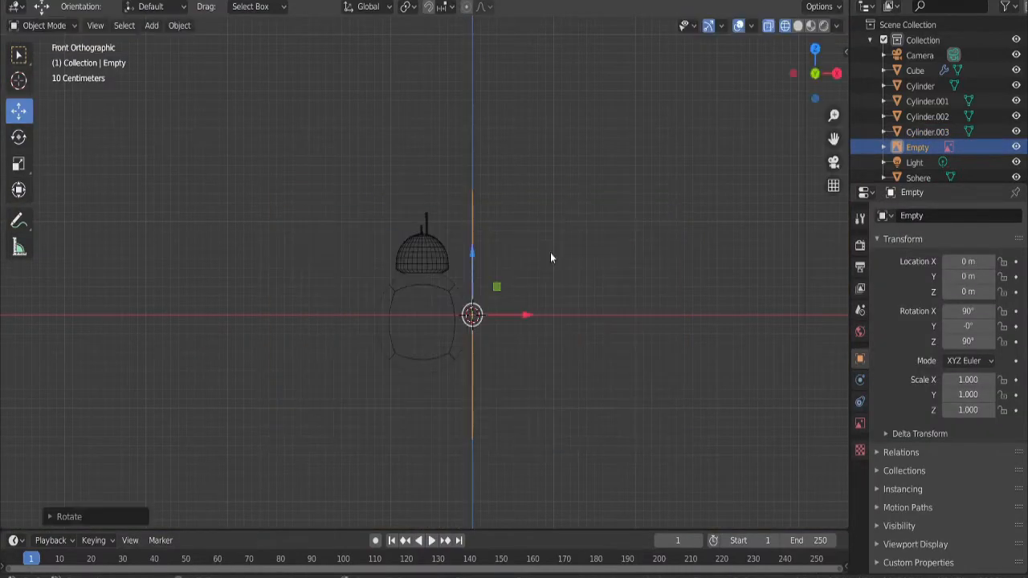
{"action": "left_click", "coordinate": [151, 26]}
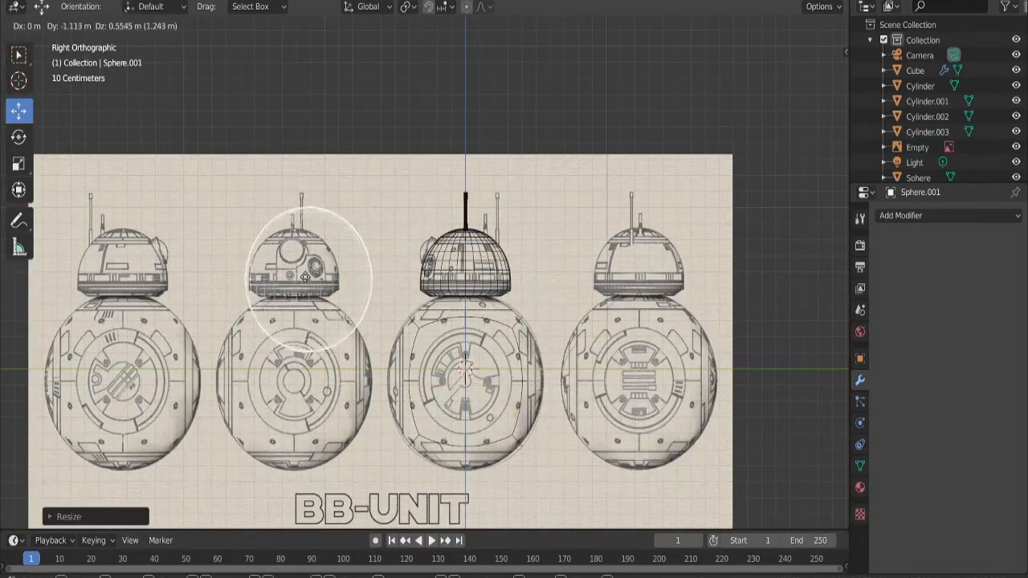
- Cut the new sphere into a dome, lower it to the head base and thicken it with Solidify
{"action": "key", "text": "Tab"}
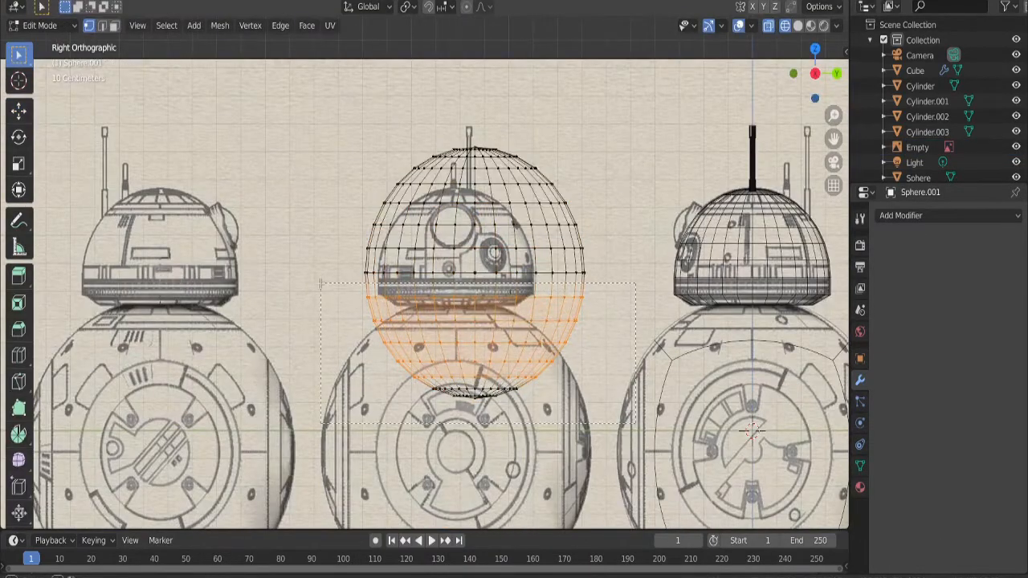
{"action": "left_click", "coordinate": [193, 25]}
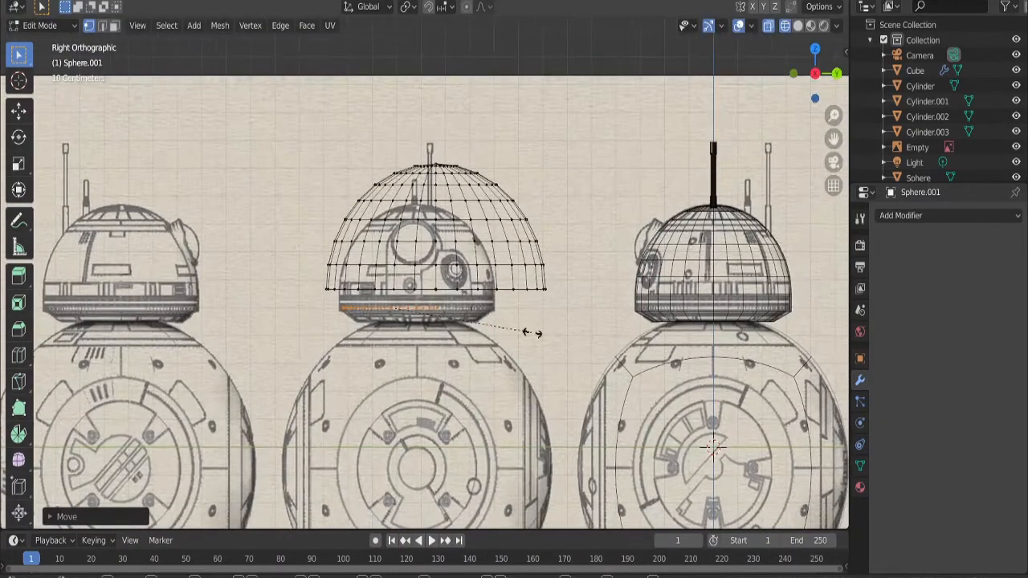
{"action": "left_click_drag", "start_coordinate": [527, 332], "coordinate": [542, 233]}
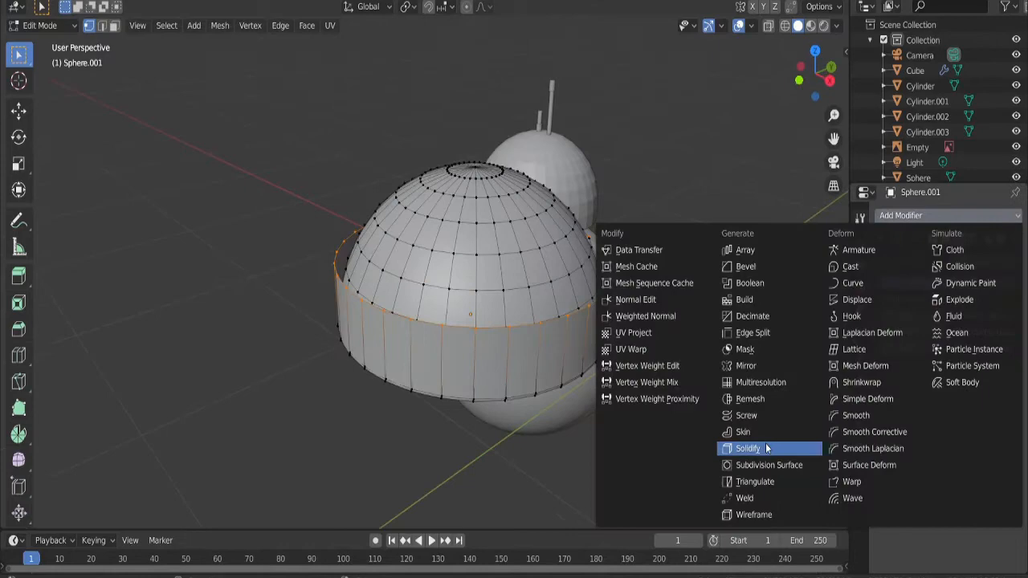
{"action": "left_click", "coordinate": [748, 449]}
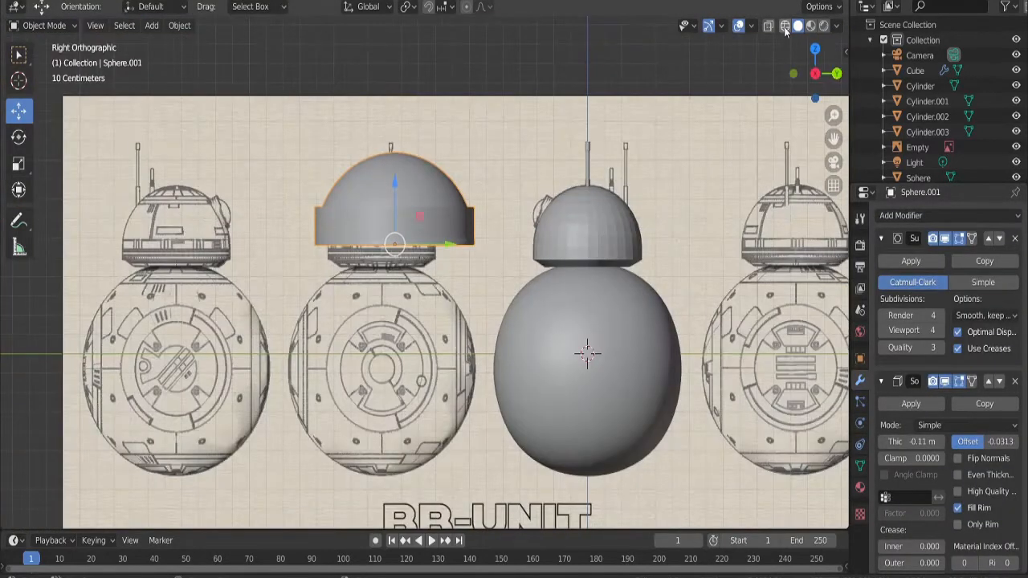
- Add a Subdivision Surface modifier to the head sphere and set its viewport level
{"action": "left_click", "coordinate": [768, 26]}
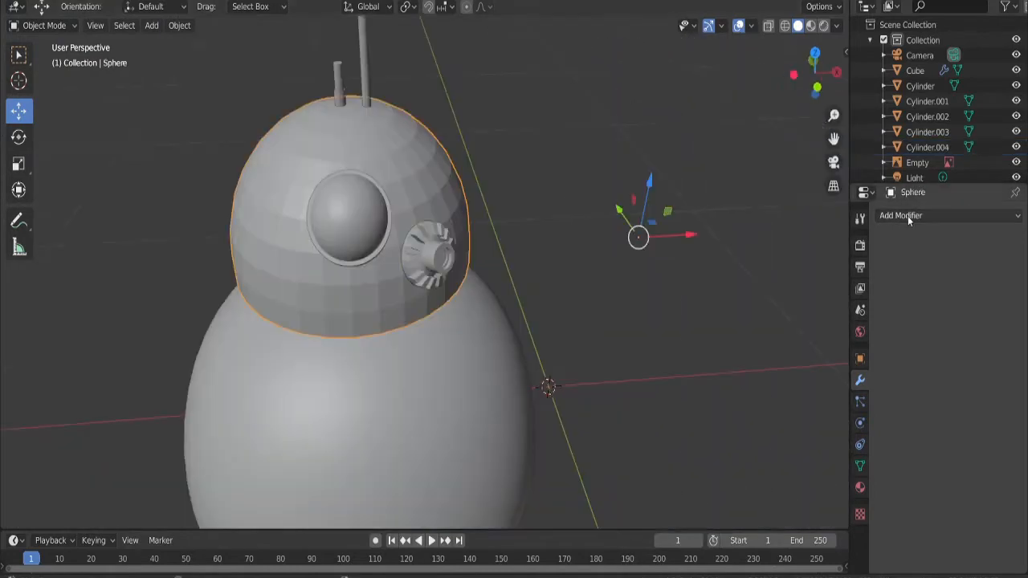
{"action": "left_click", "coordinate": [899, 215]}
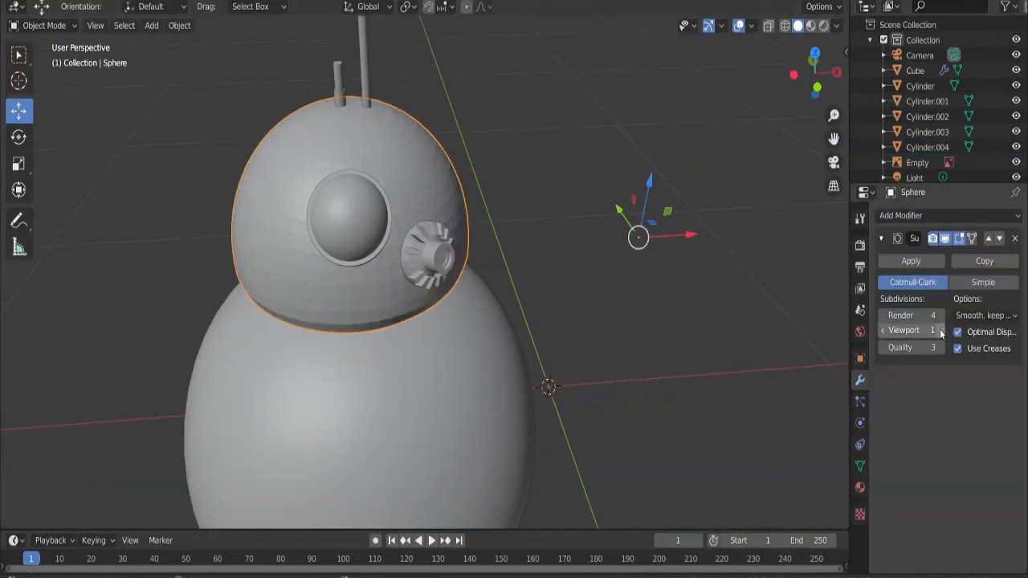
{"action": "left_click", "coordinate": [450, 40]}
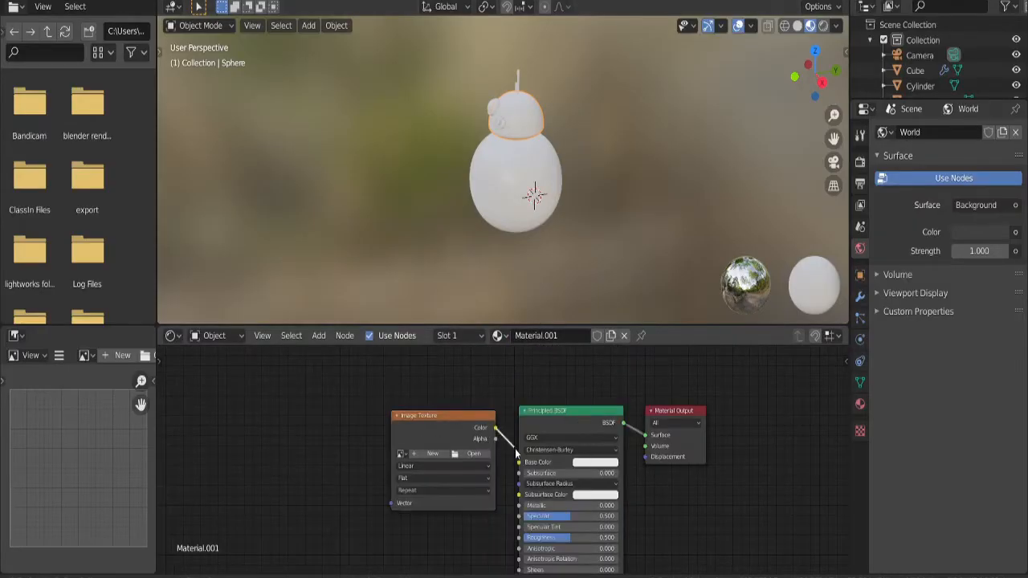
- Load the head pattern image into the texture node and add a 'bump' image for displacement
{"action": "left_click", "coordinate": [472, 453]}
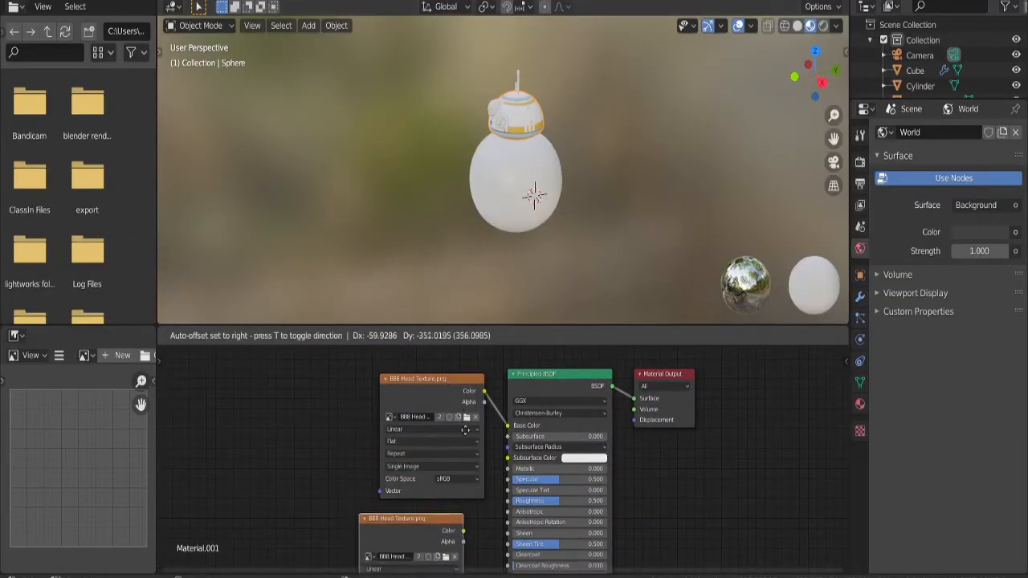
{"action": "type", "text": "bump"}
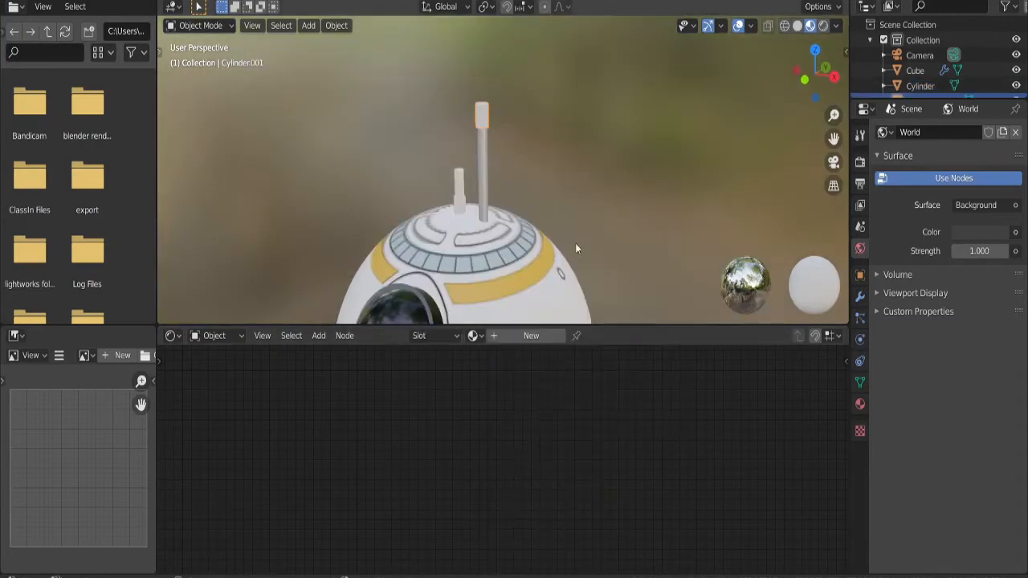
- Assign antenna and glowing eye-lens materials, then browse for the body sphere's texture image
{"action": "left_click", "coordinate": [530, 335]}
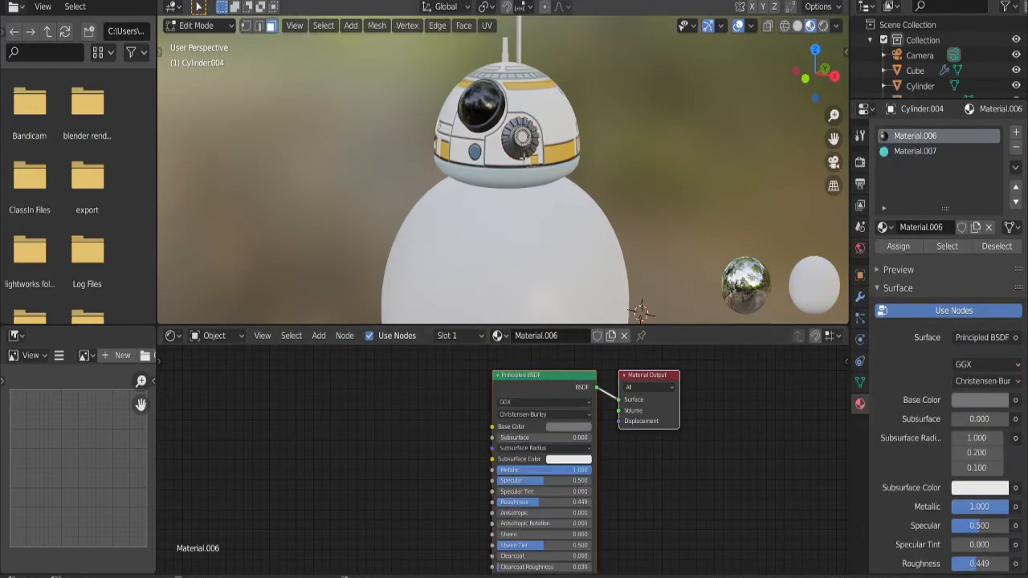
{"action": "left_click", "coordinate": [915, 151]}
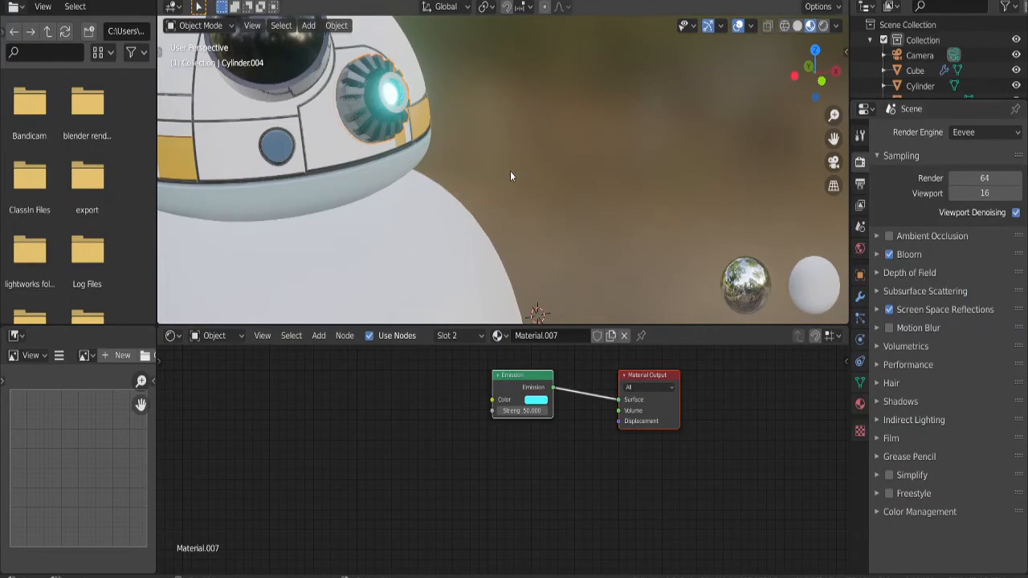
{"action": "left_click", "coordinate": [916, 71]}
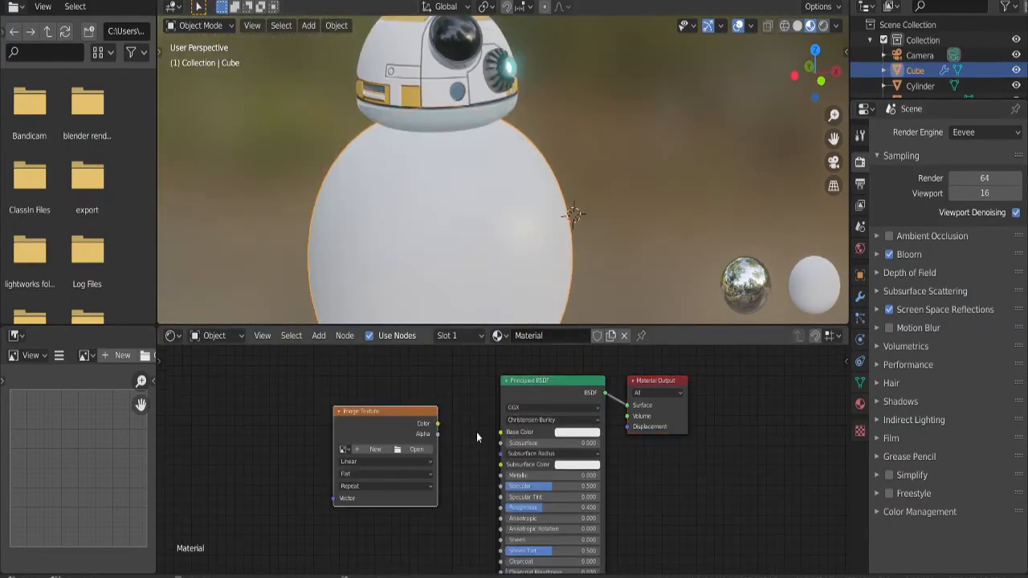
{"action": "left_click", "coordinate": [418, 450]}
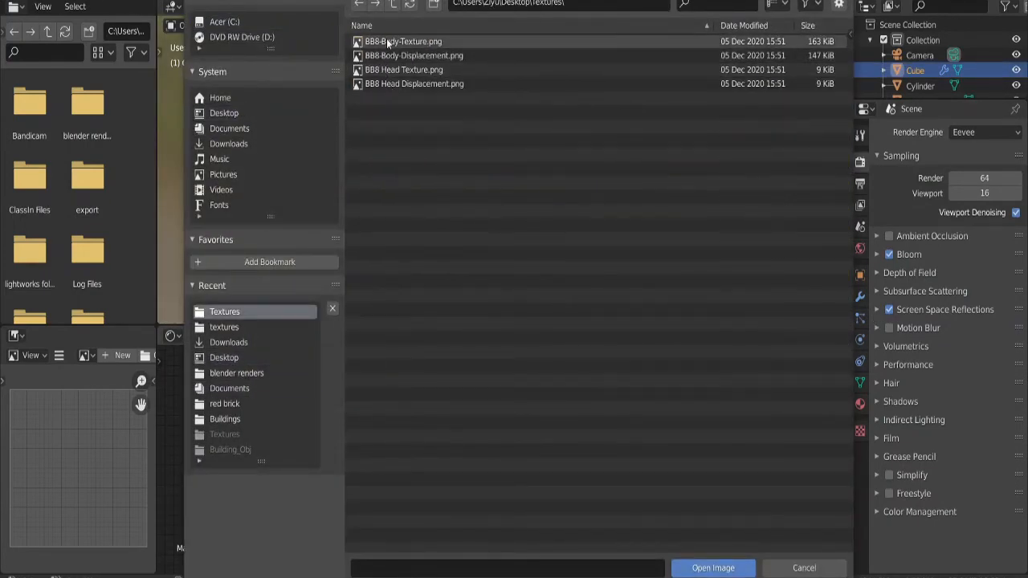